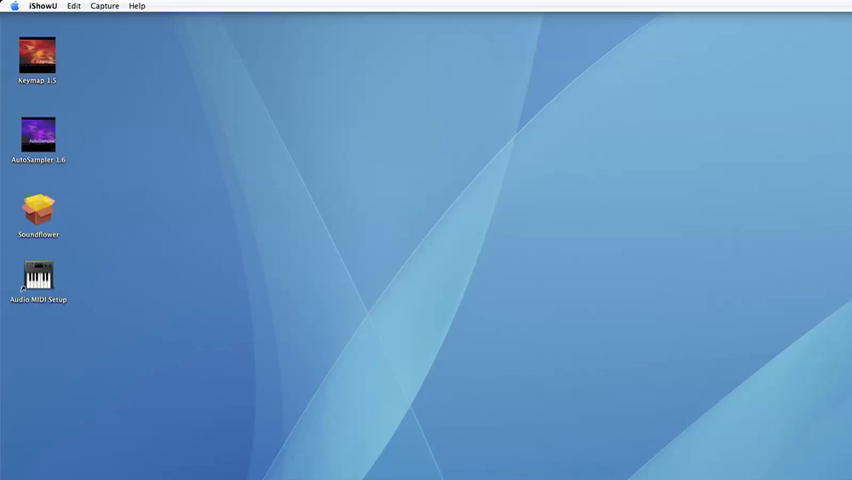
pyautogui.moveTo(57, 198)
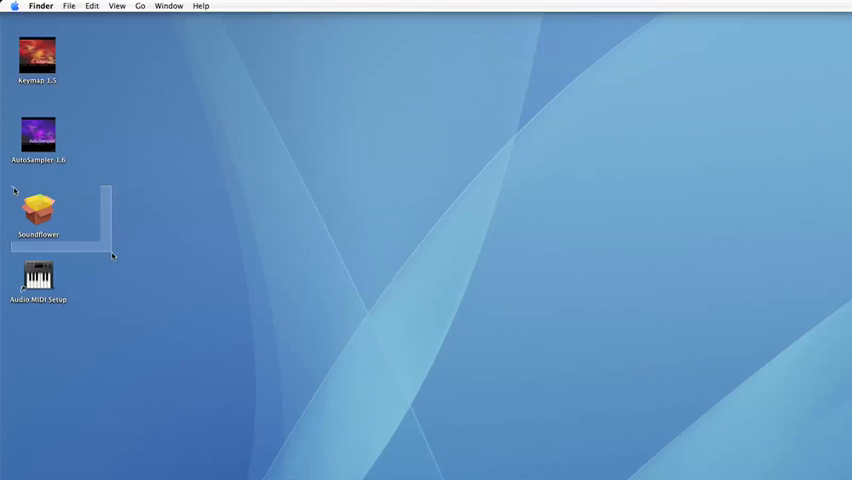
# Launch Audio MIDI Setup from the installer folder and apply the IAC Driver online setting
pyautogui.click(37, 213)
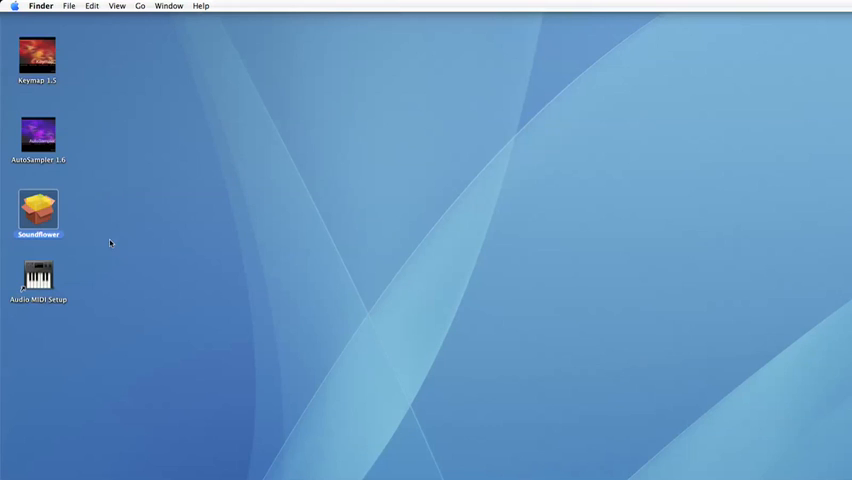
pyautogui.click(37, 278)
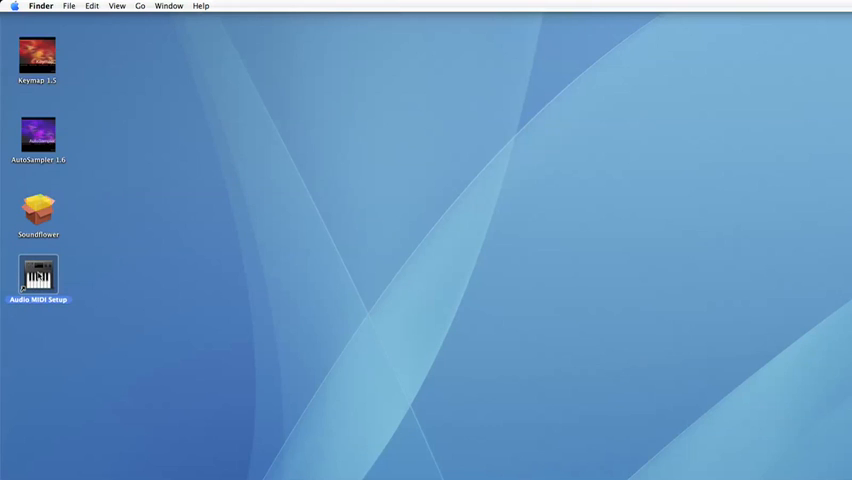
pyautogui.doubleClick(38, 278)
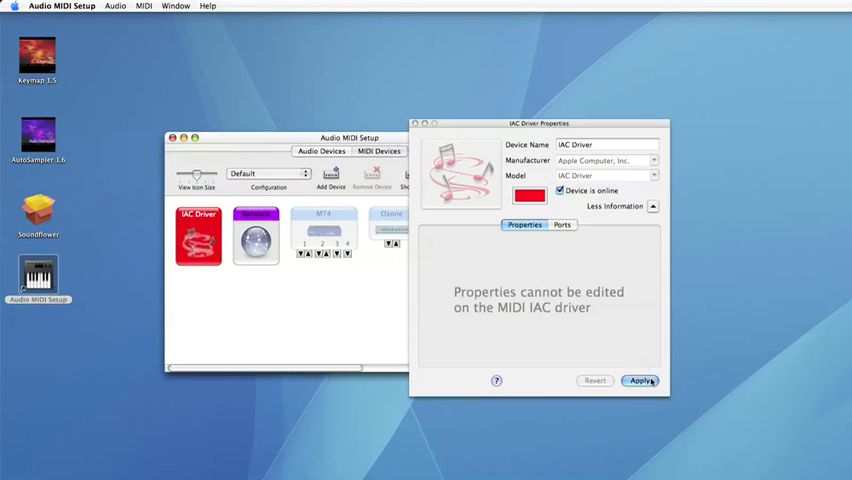
pyautogui.click(640, 380)
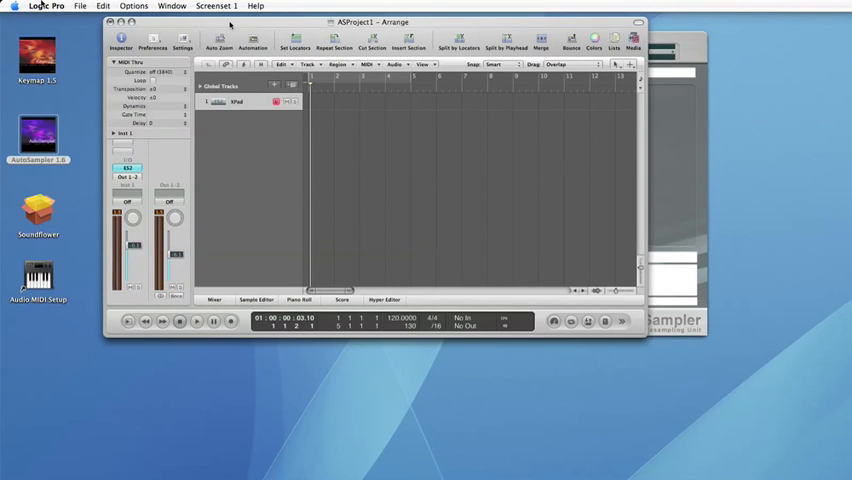
# Review Logic Pro's audio preferences under Preferences > Audio
pyautogui.click(47, 6)
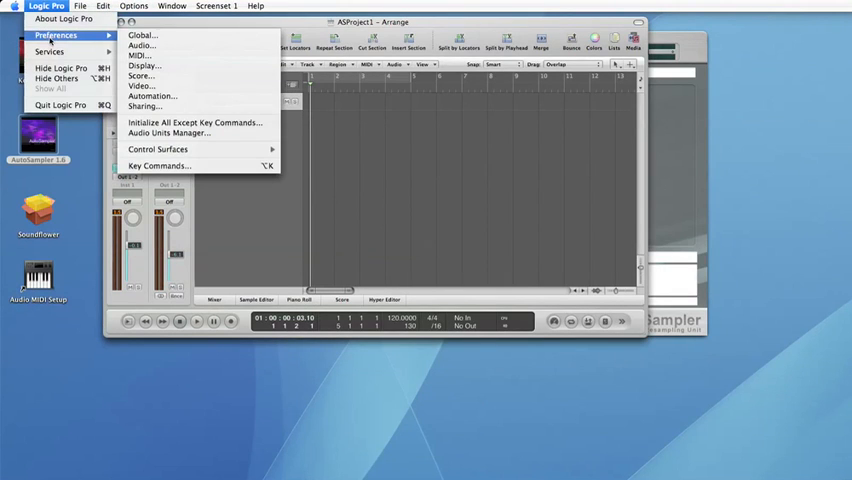
pyautogui.moveTo(140, 46)
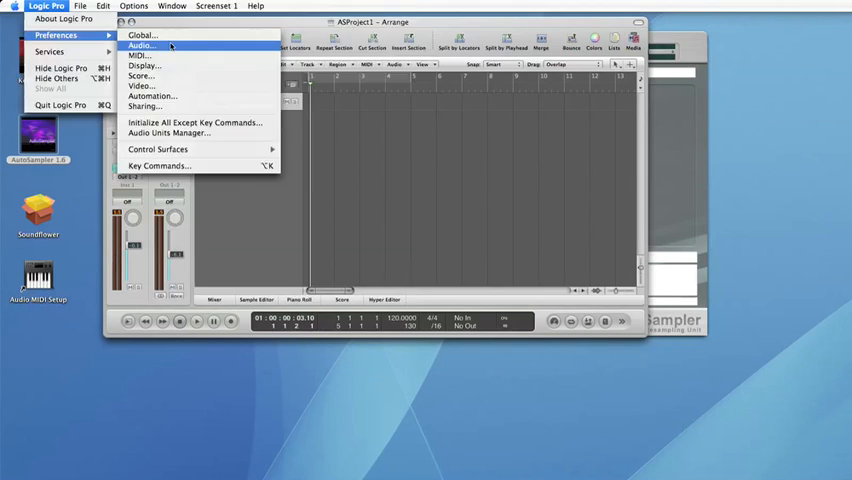
pyautogui.click(141, 45)
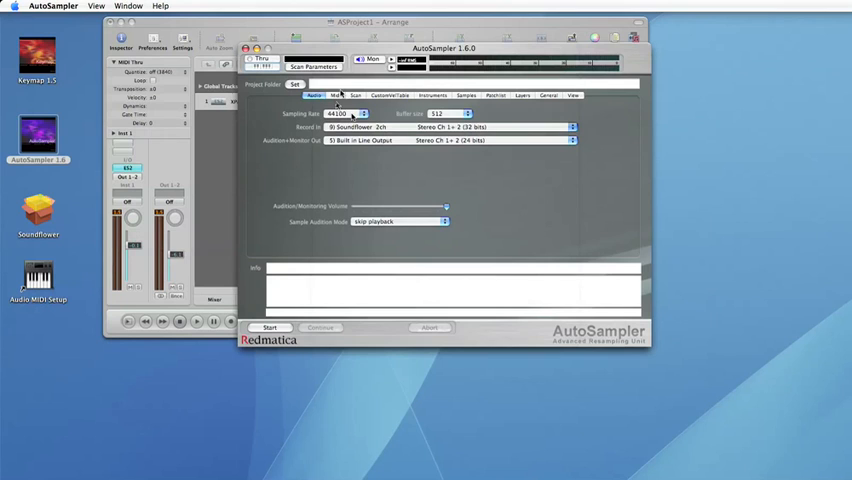
# Show AutoSampler's Midi settings to route output through IAC Driver Bus 1
pyautogui.click(336, 95)
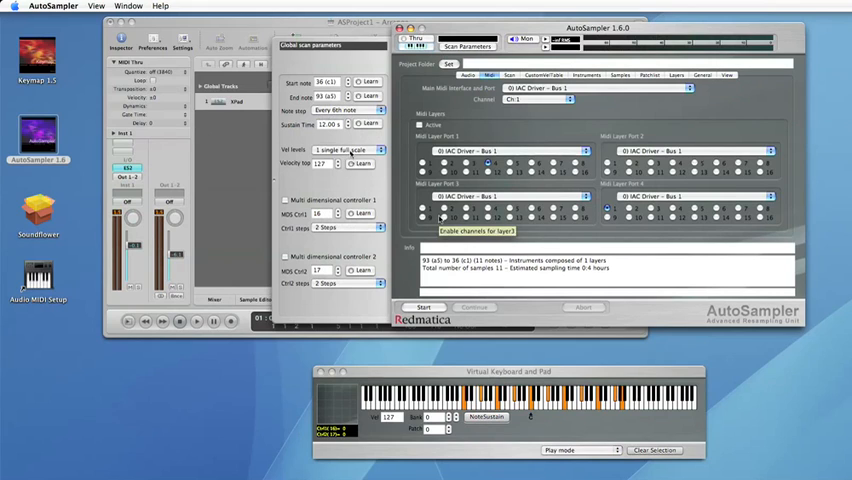
# Keep one full-scale velocity level and set the project folder to mypad on the Desktop
pyautogui.click(340, 149)
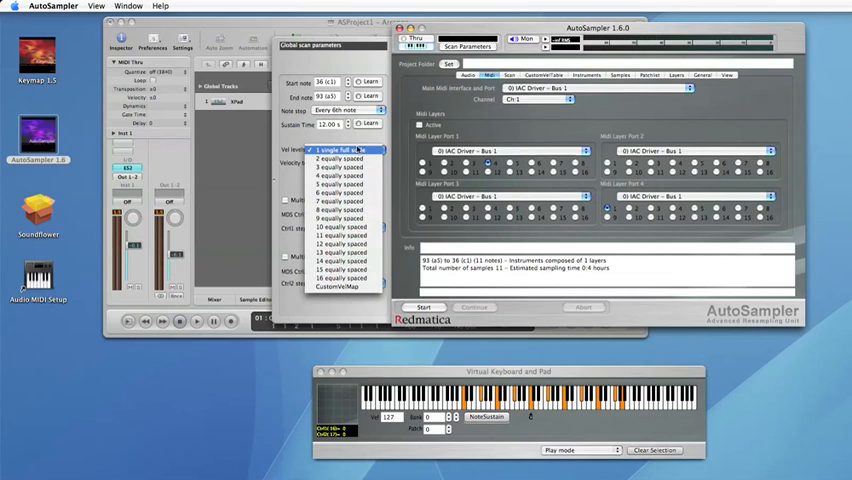
pyautogui.click(340, 149)
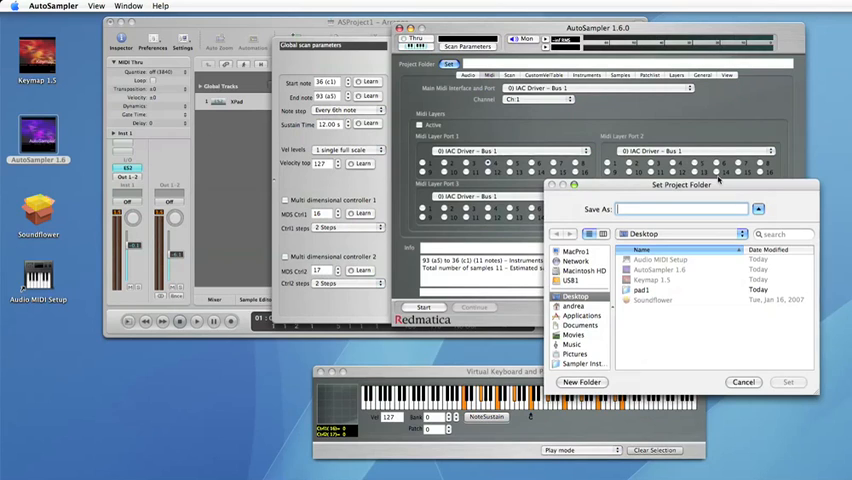
pyautogui.write('myp')
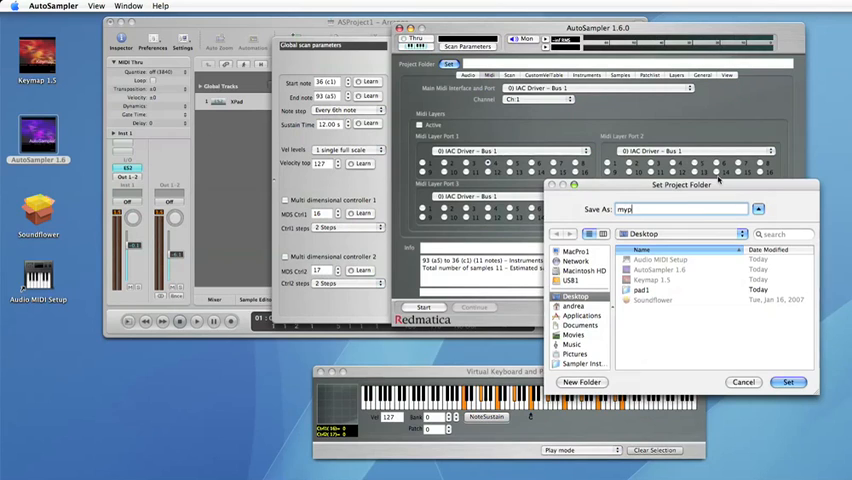
pyautogui.click(789, 382)
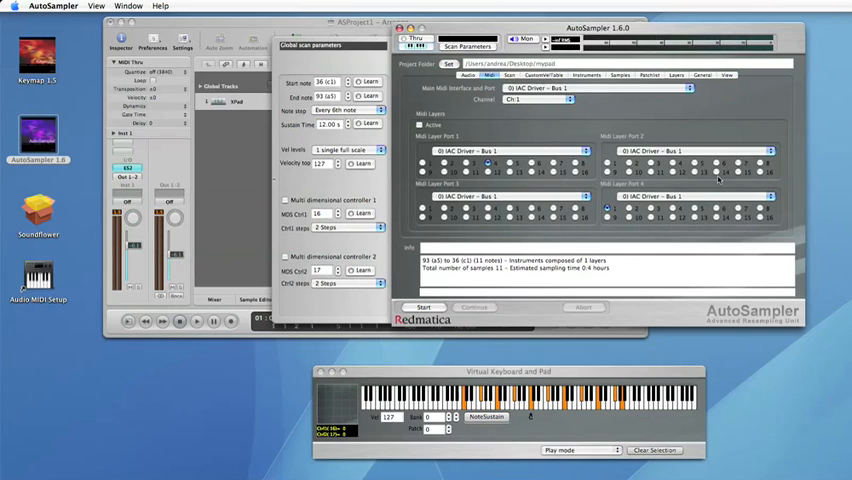
# Start sampling the ES2 pad and wait for all 11 notes to record
pyautogui.click(424, 307)
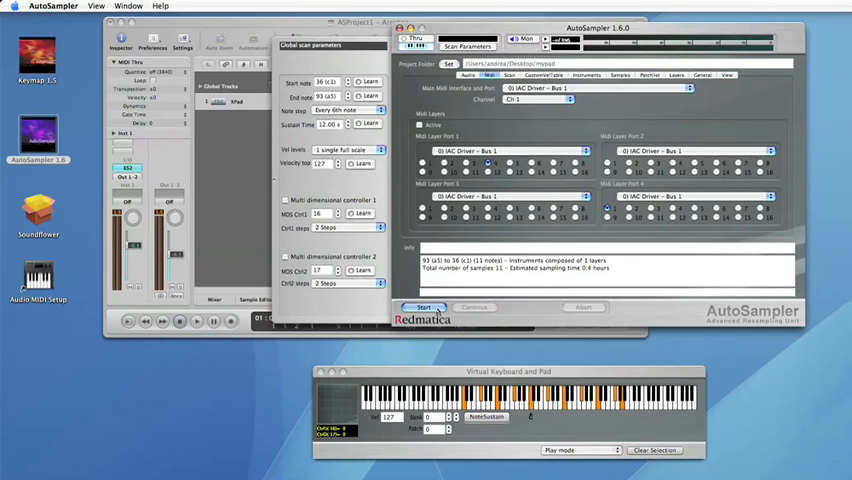
pyautogui.click(423, 307)
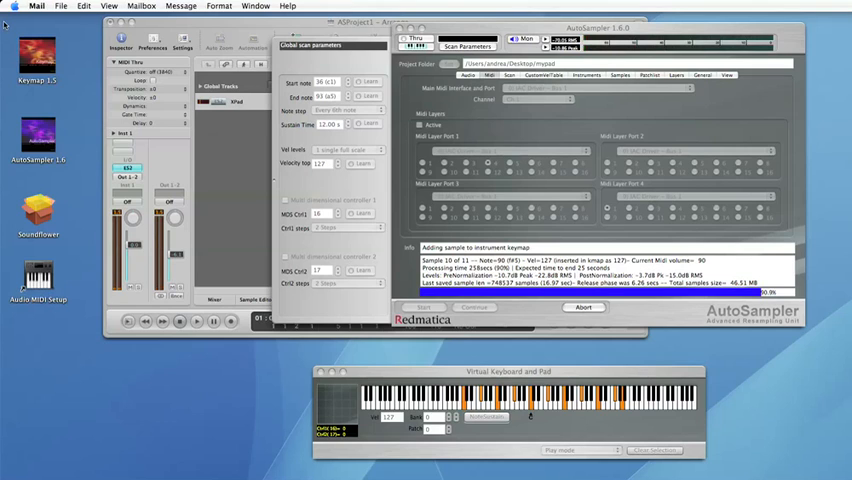
pyautogui.click(36, 6)
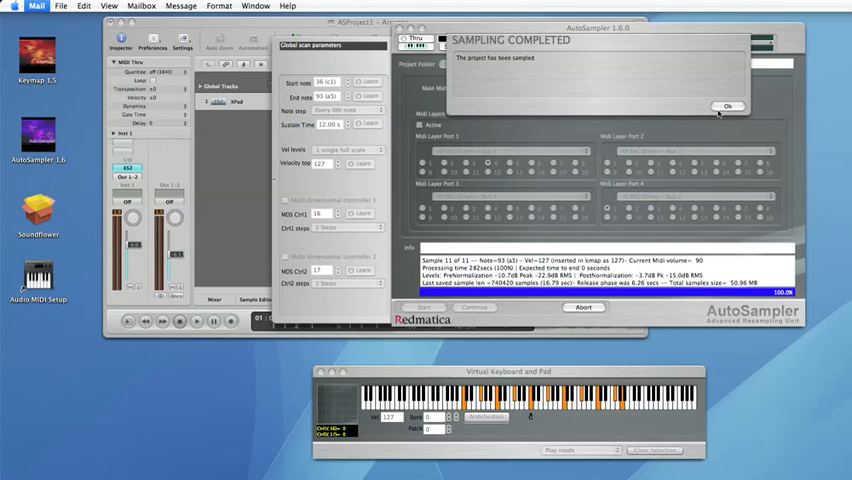
# Dismiss the SAMPLING COMPLETED notice with Ok
pyautogui.click(727, 106)
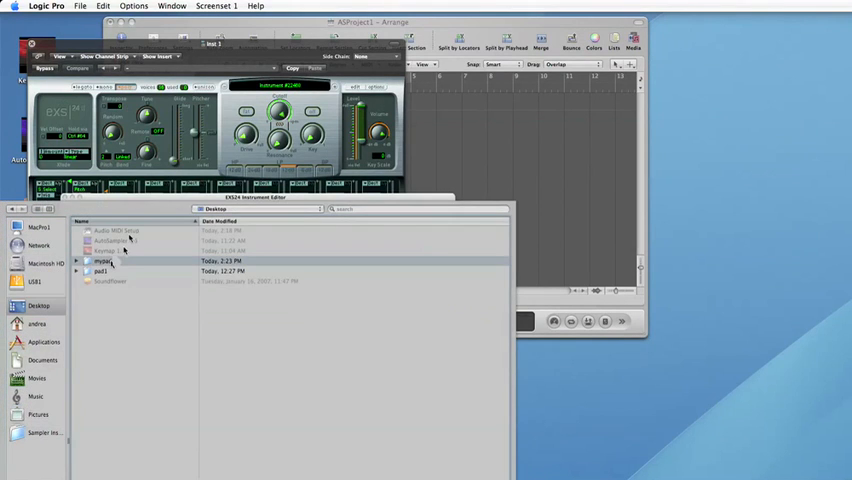
# Open the Desktop mypad folder in the EXS24 file browser to reveal mypad-01.exs
pyautogui.doubleClick(102, 261)
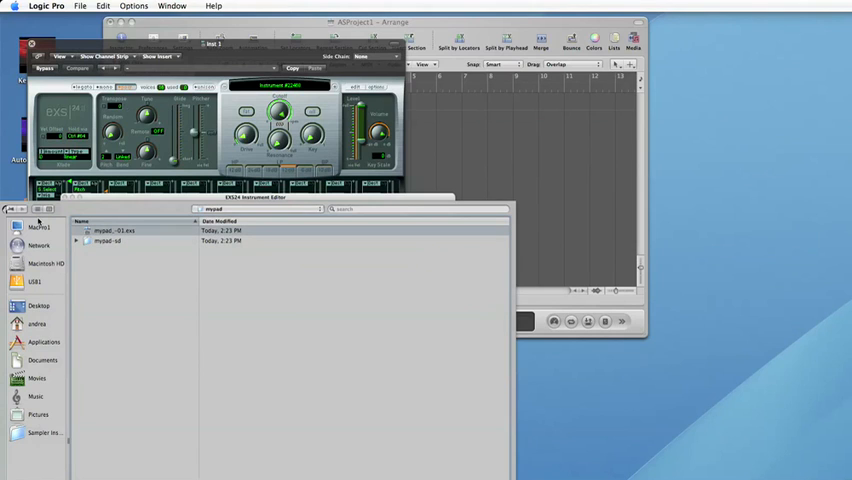